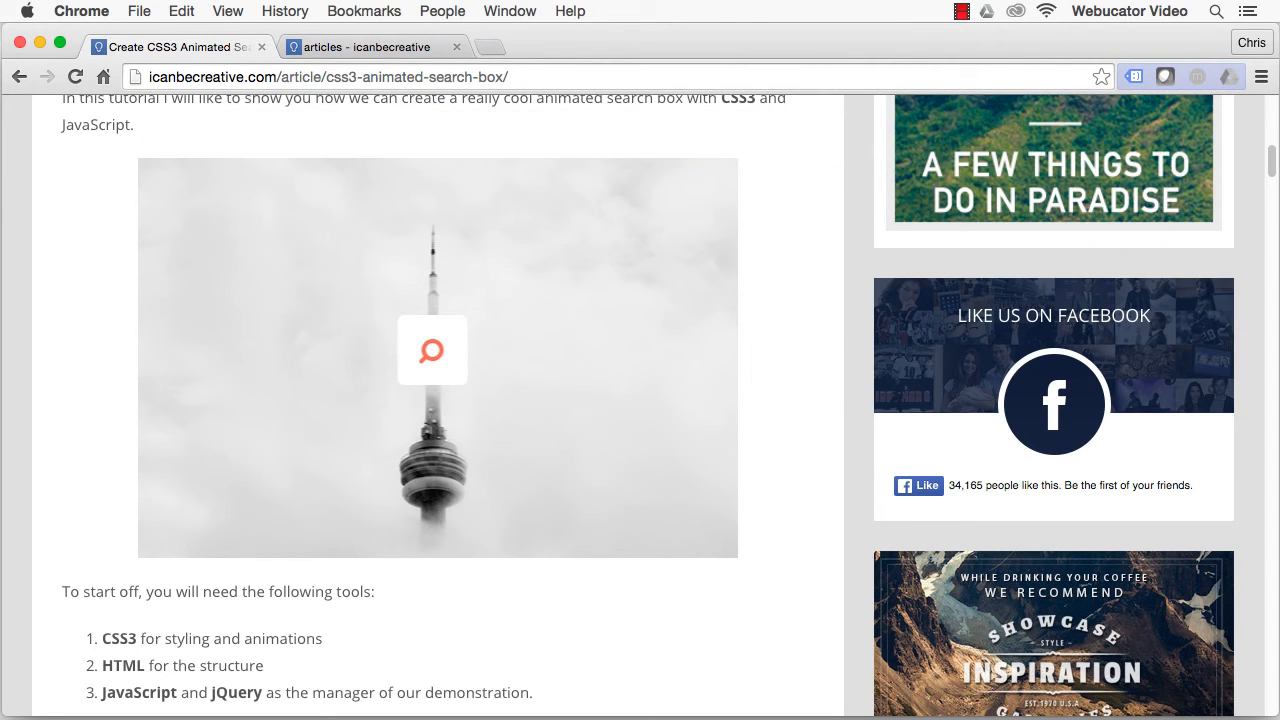
Move down the tutorial from the intro image to the HTML markup and the 'Part 2 : CSS' heading.
left_click(431, 349)
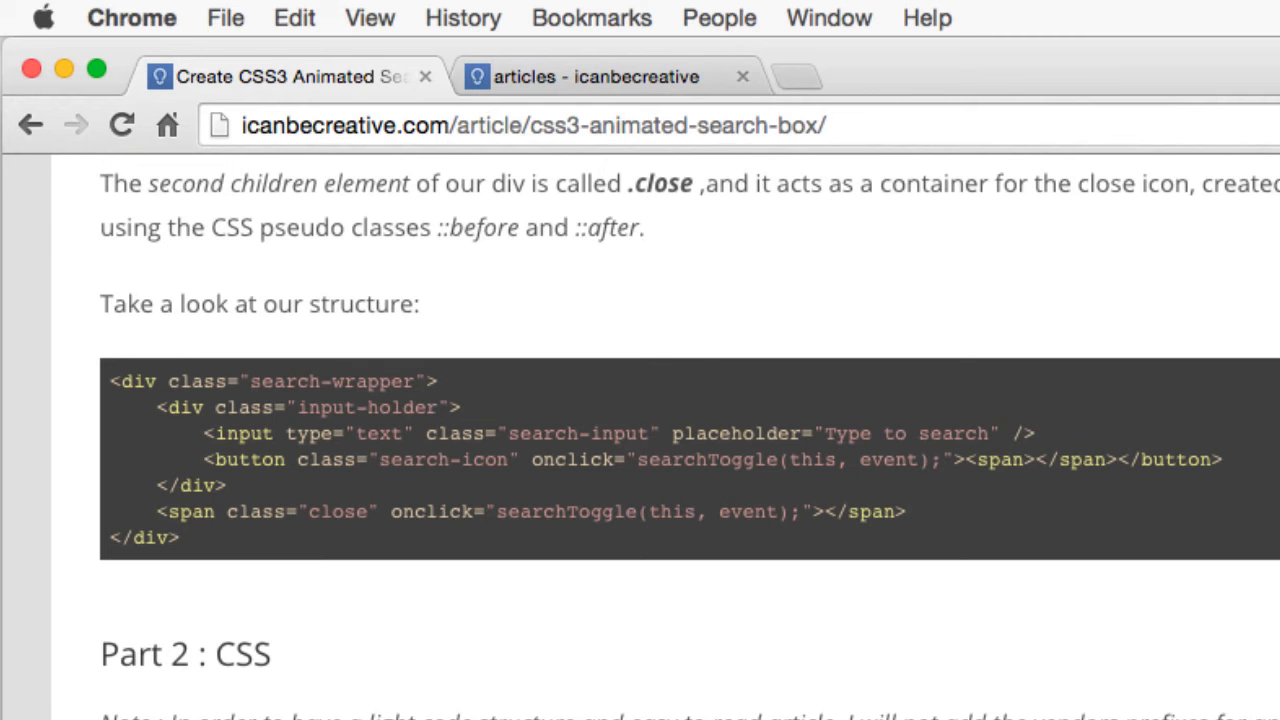
Scroll through the .search-wrapper CSS block to the numbered centering diagrams and .input-holder rules.
scroll("down", 3)
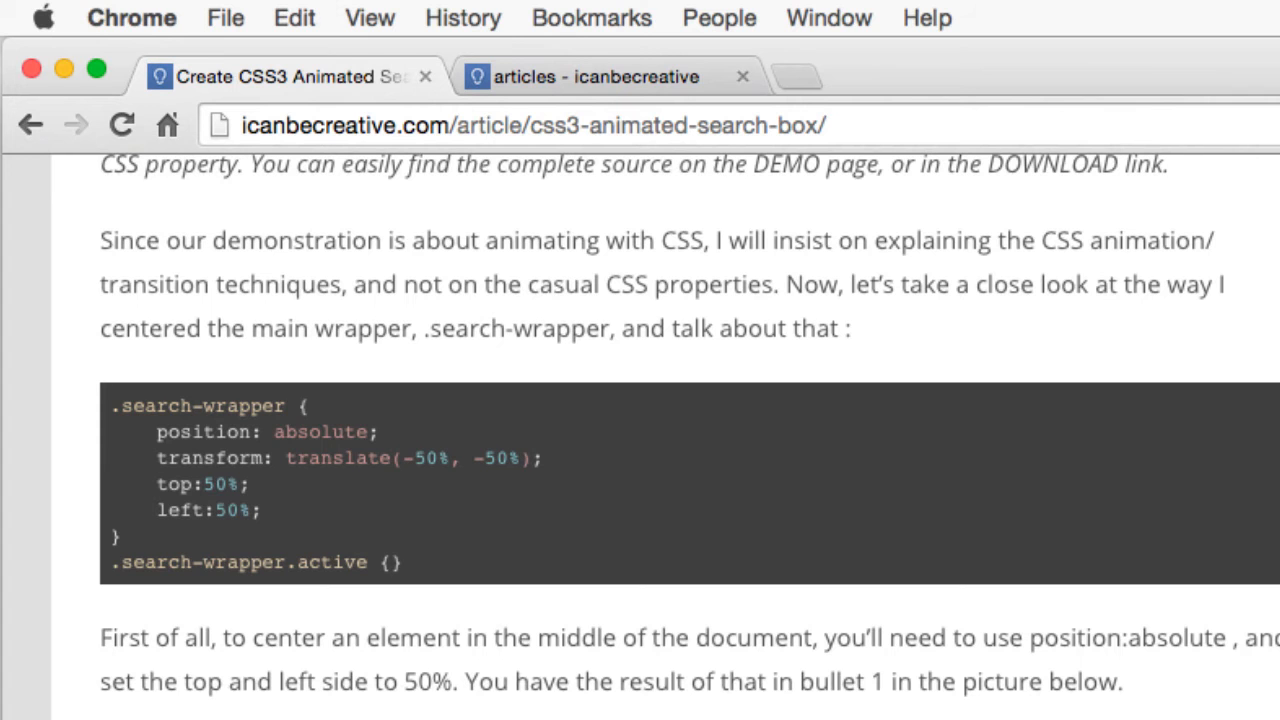
scroll("down", 3)
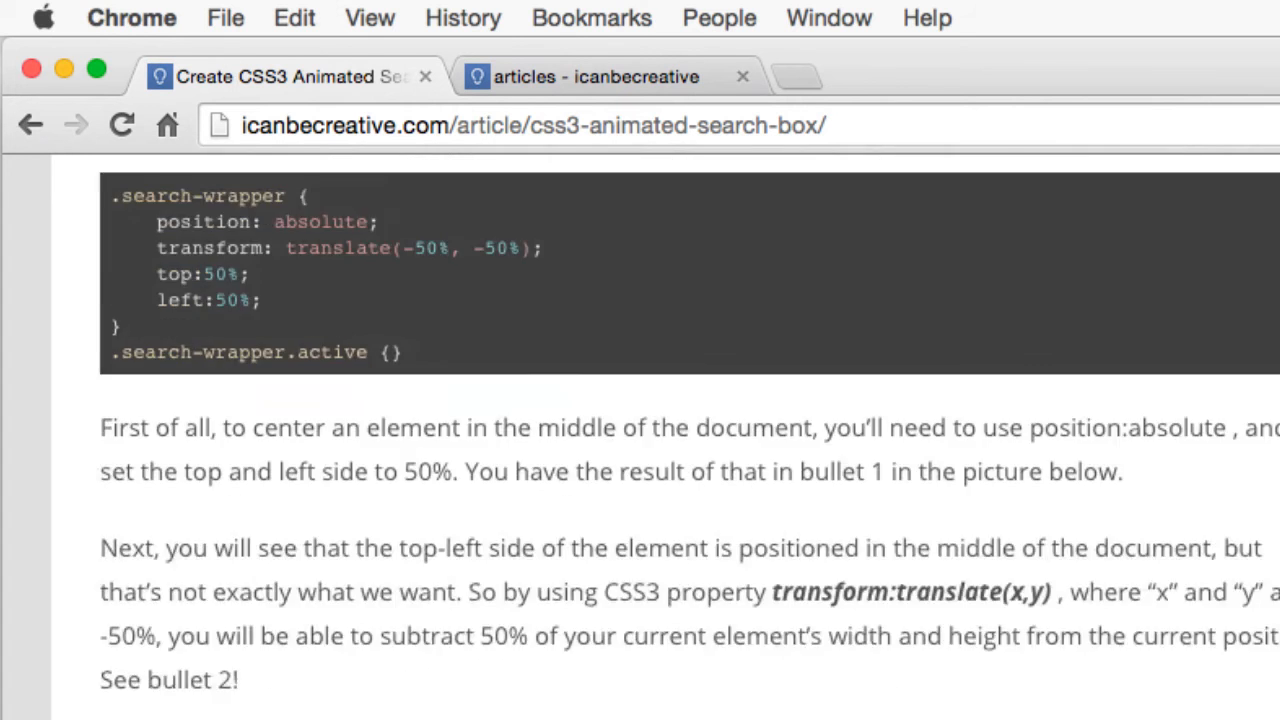
scroll("down", 3)
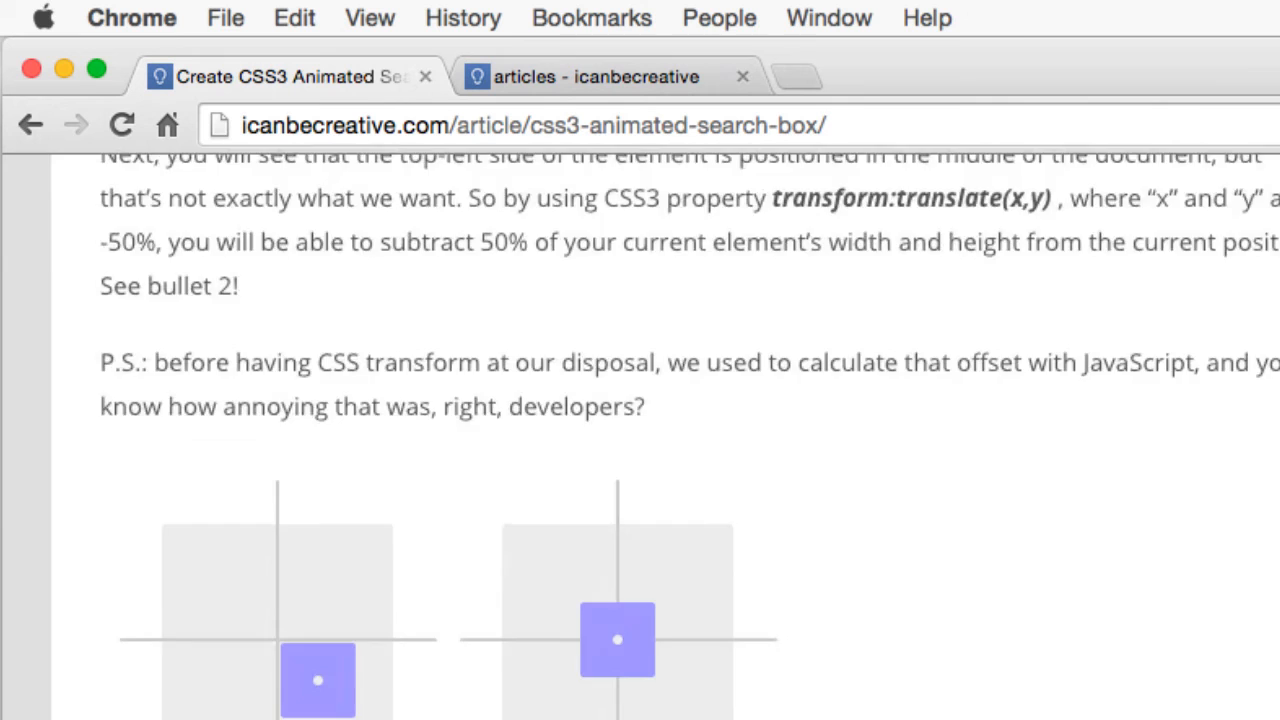
scroll("down", 3)
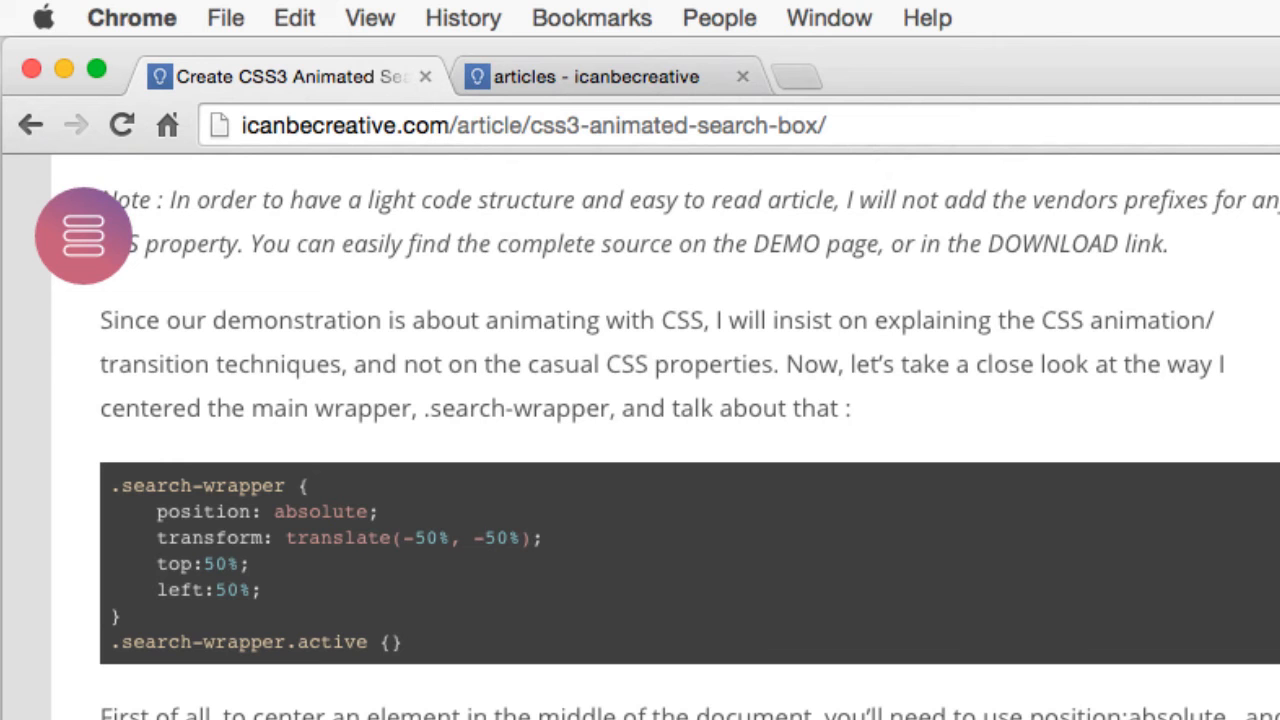
scroll("down", 3)
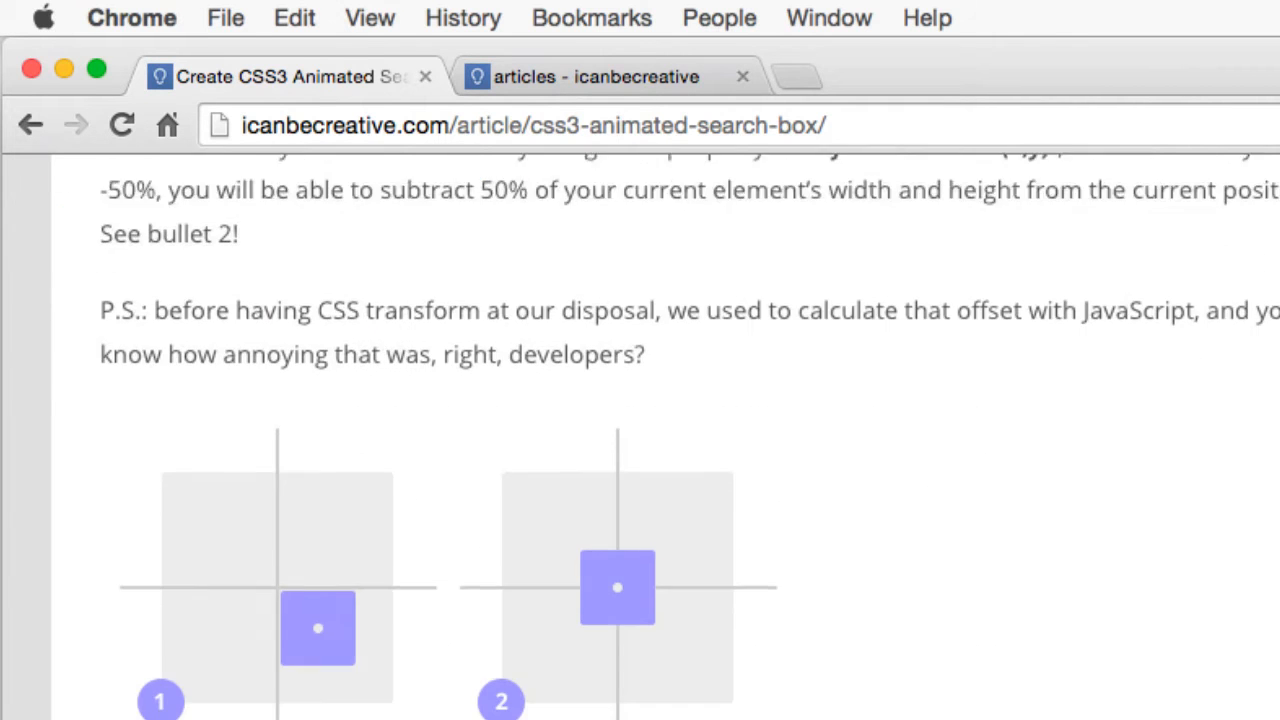
scroll("down", 3)
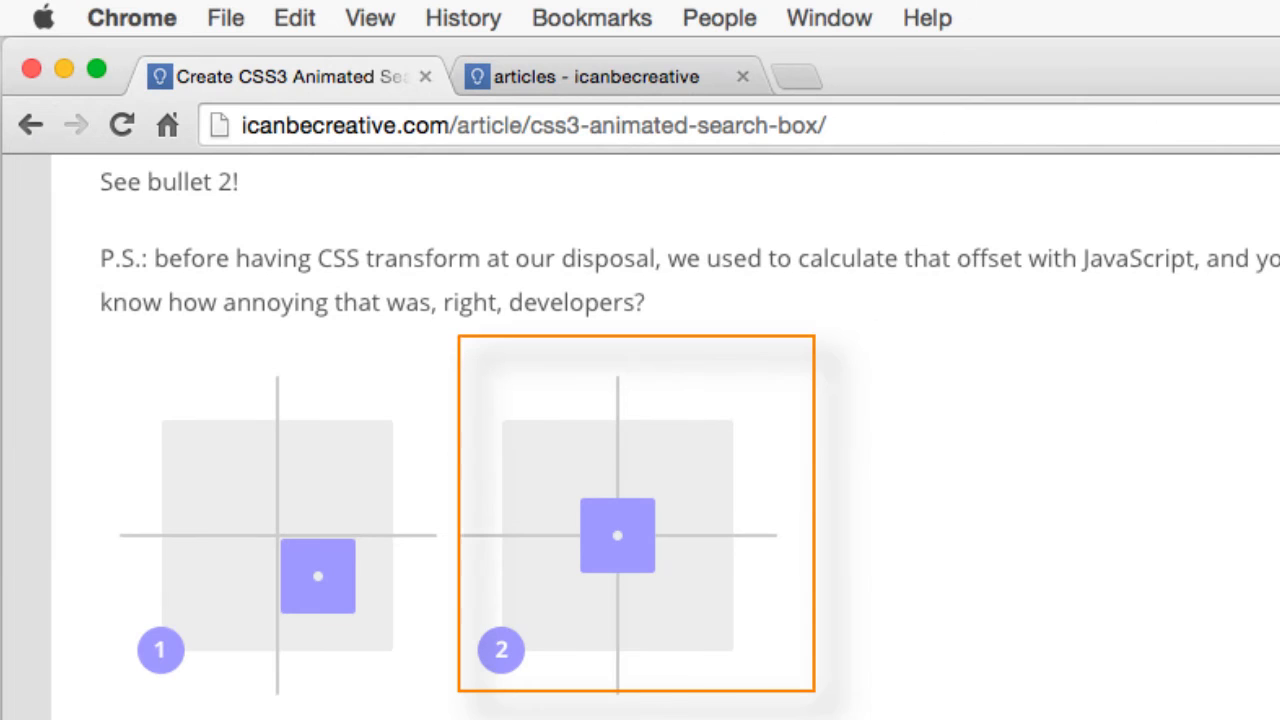
scroll("down", 3)
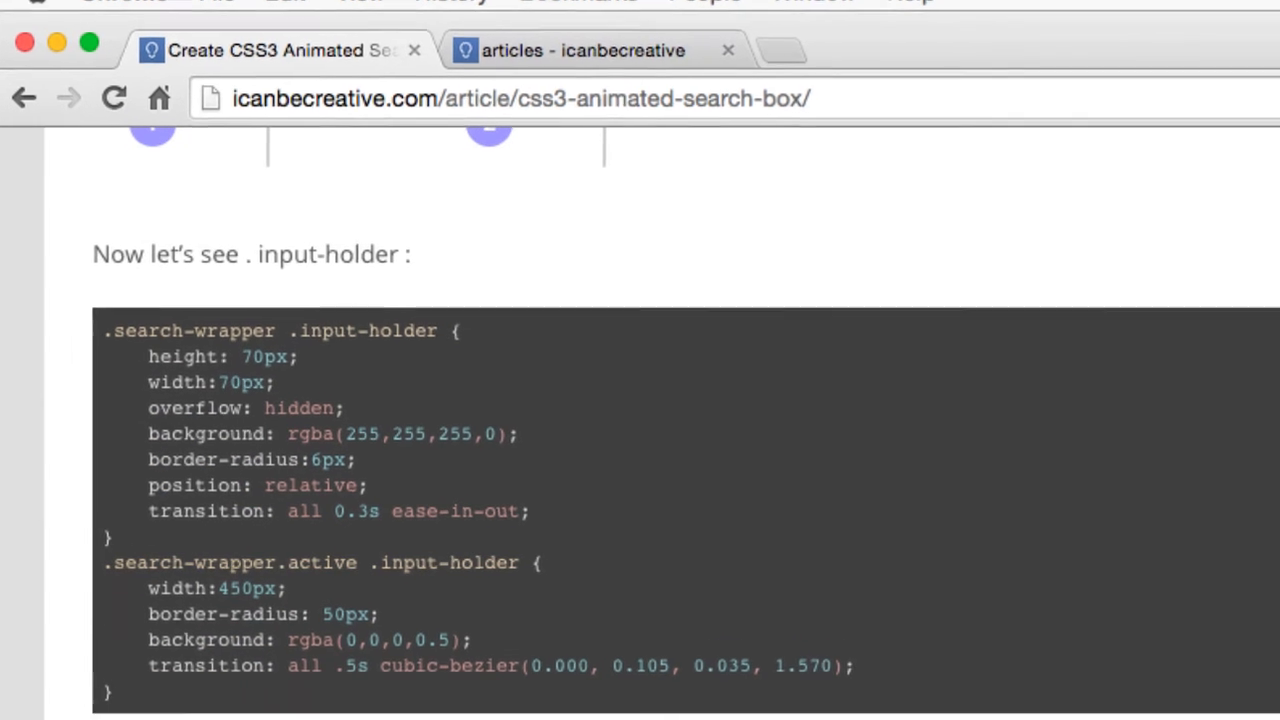
Scroll past the .input-holder width and transition rules to the .search-icon CSS.
scroll("down", 3)
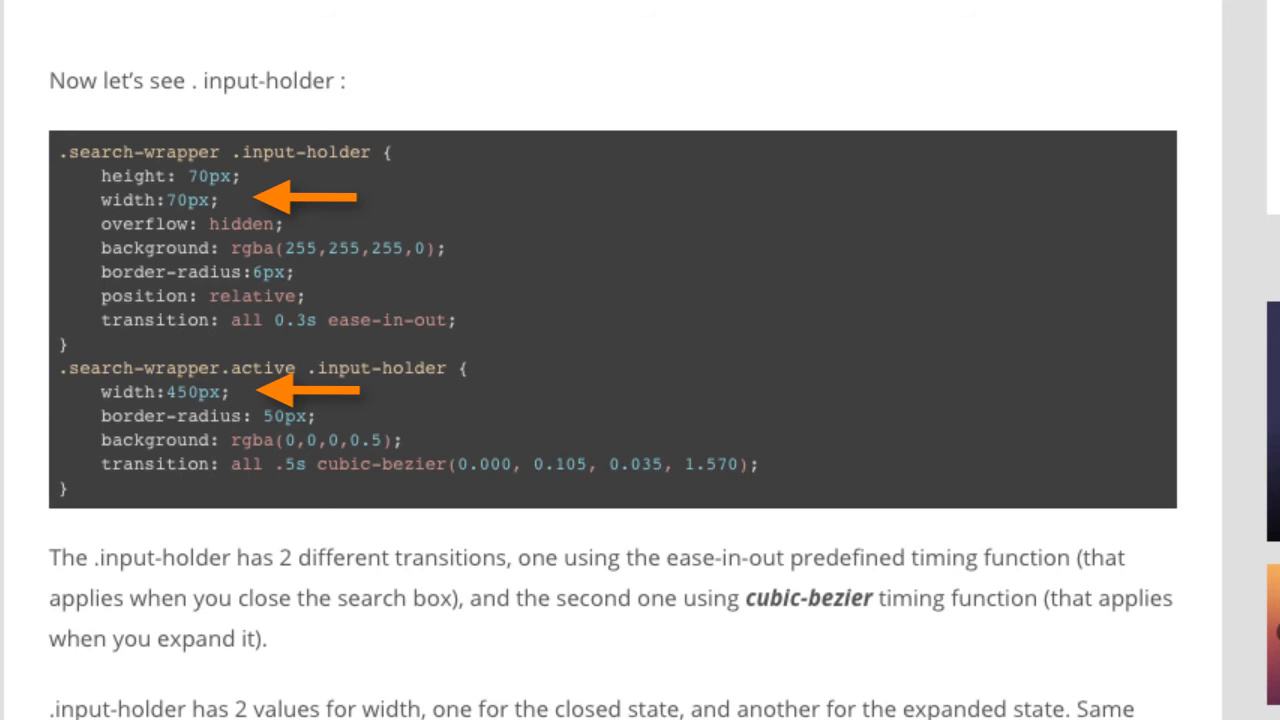
scroll("down", 3)
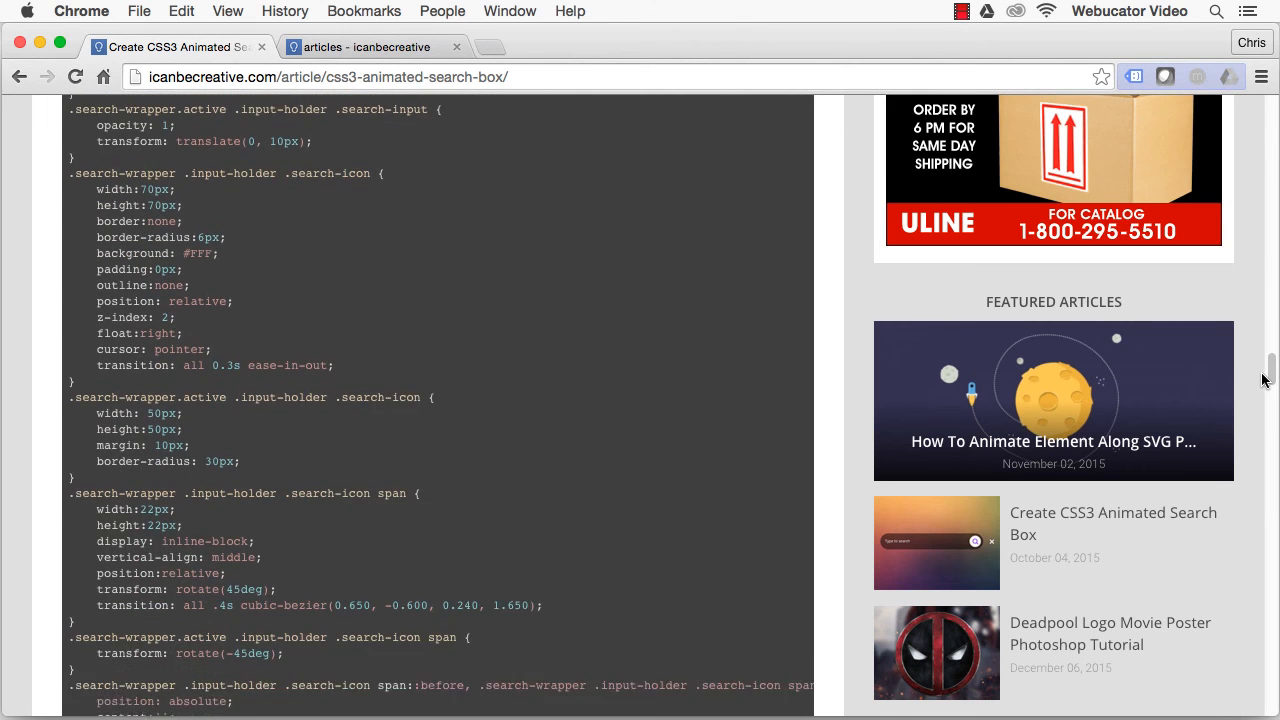
Scroll through the .search-icon span rules to the .close button CSS and its active-state rotation.
scroll("down", 3)
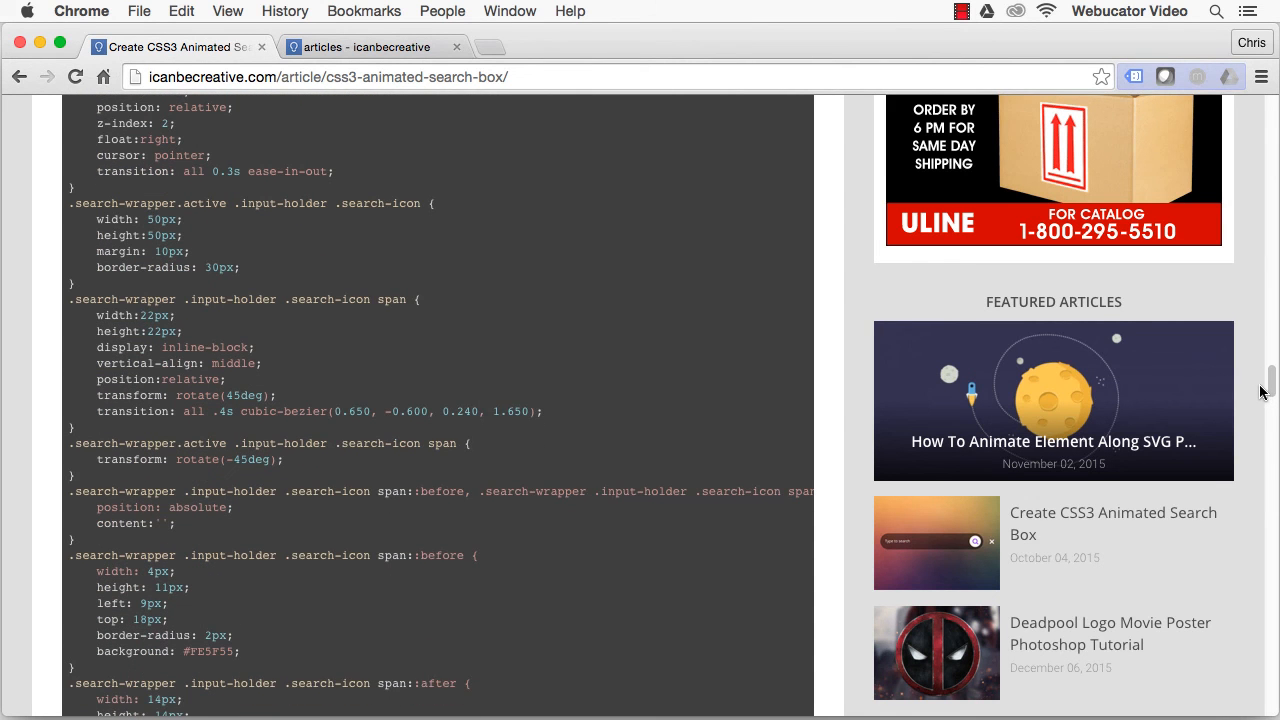
scroll("down", 3)
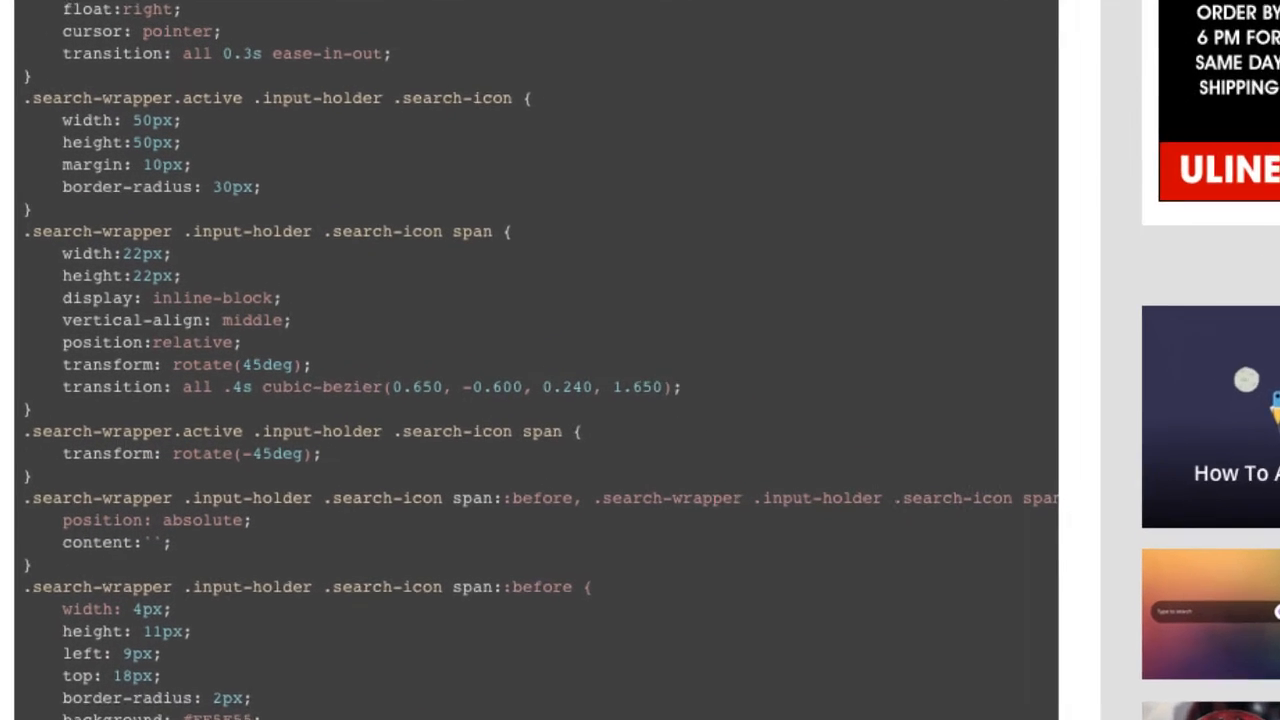
scroll("down", 3)
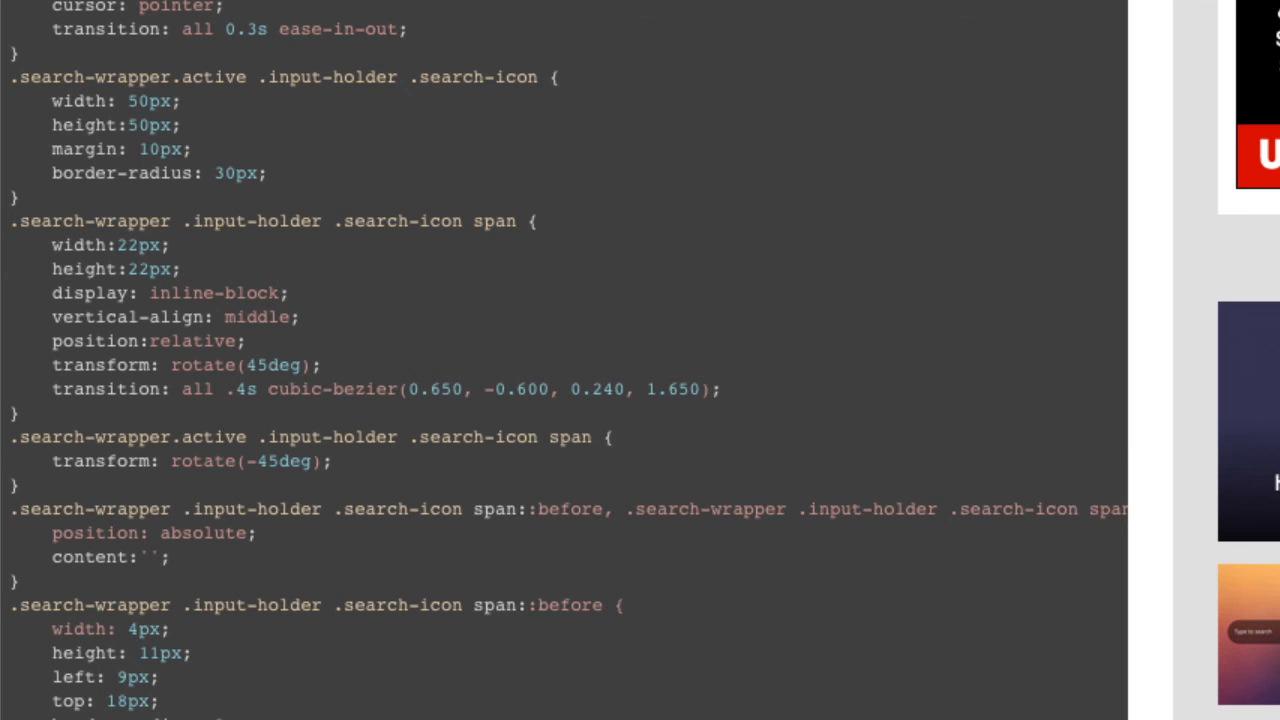
scroll("down", 3)
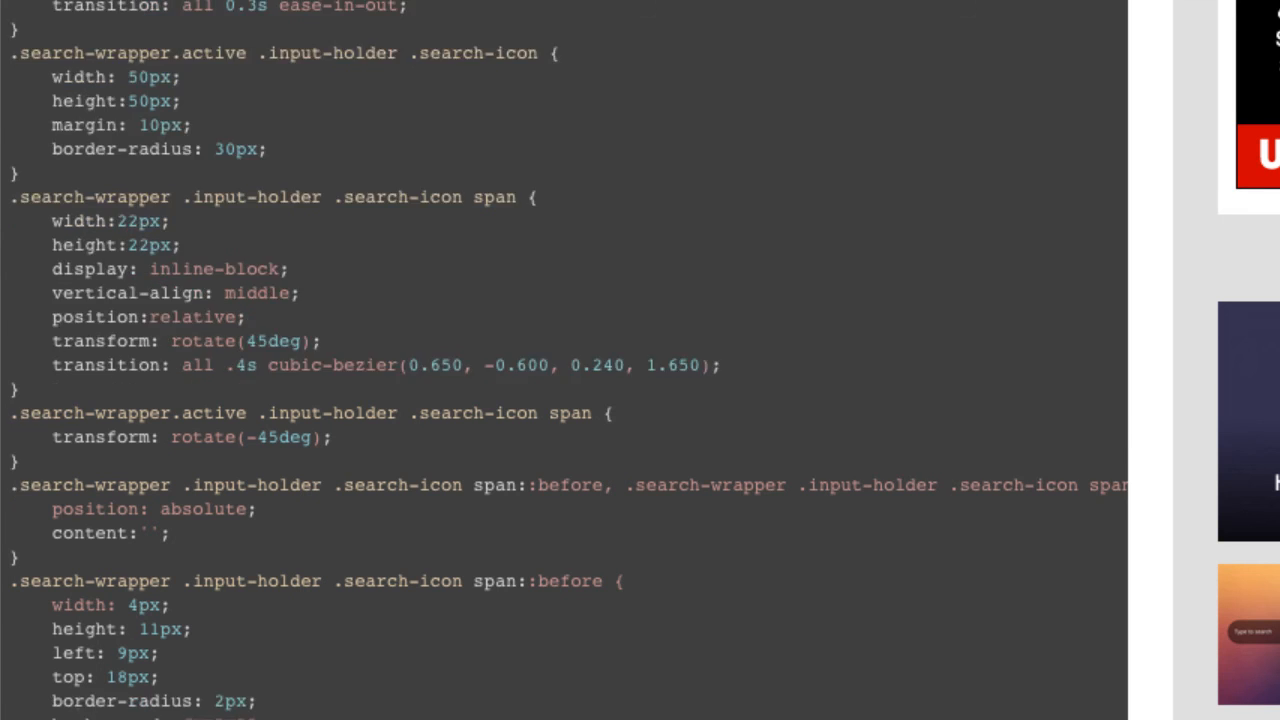
Continue down to the searchToggle JavaScript function and the Conclusion heading.
scroll("down", 3)
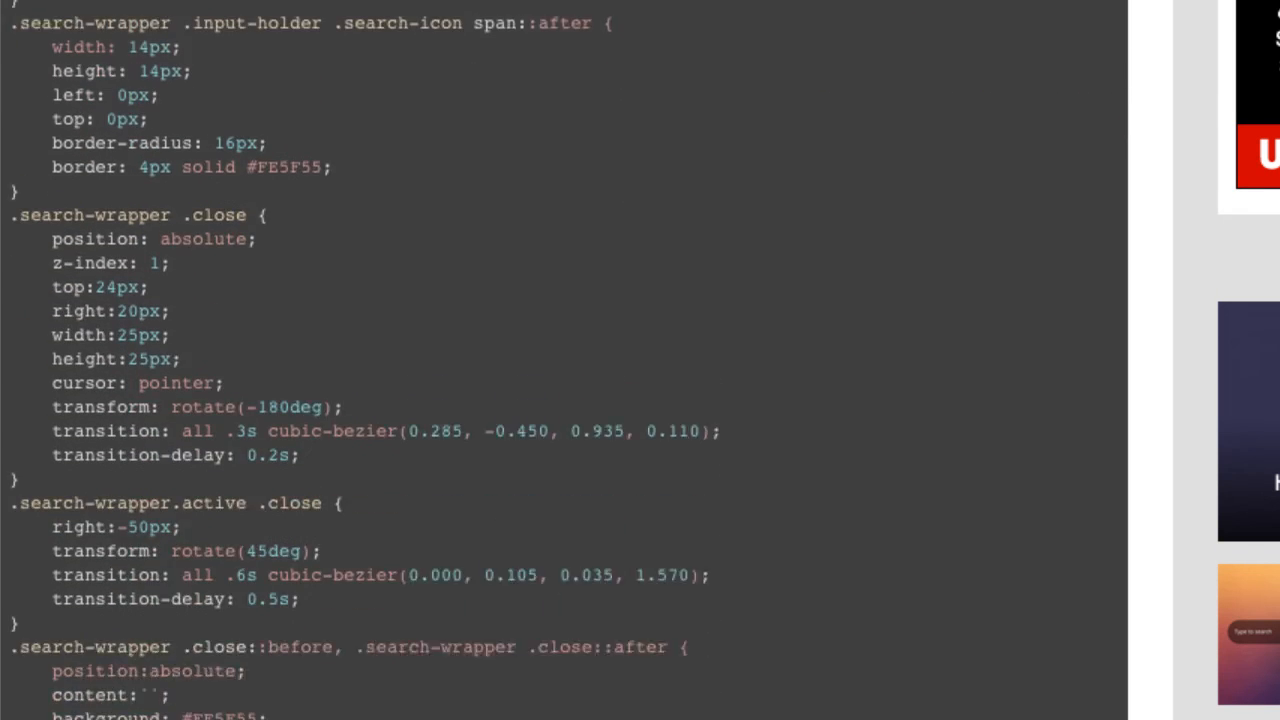
scroll("down", 3)
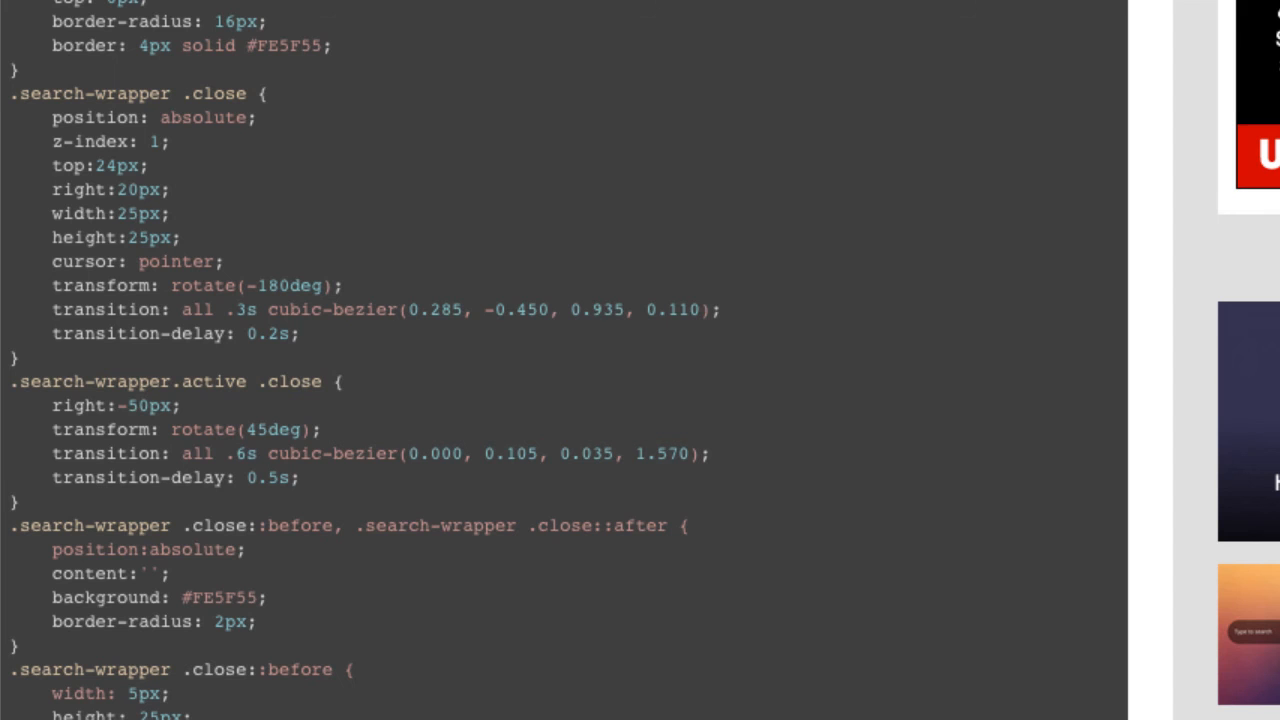
scroll("down", 3)
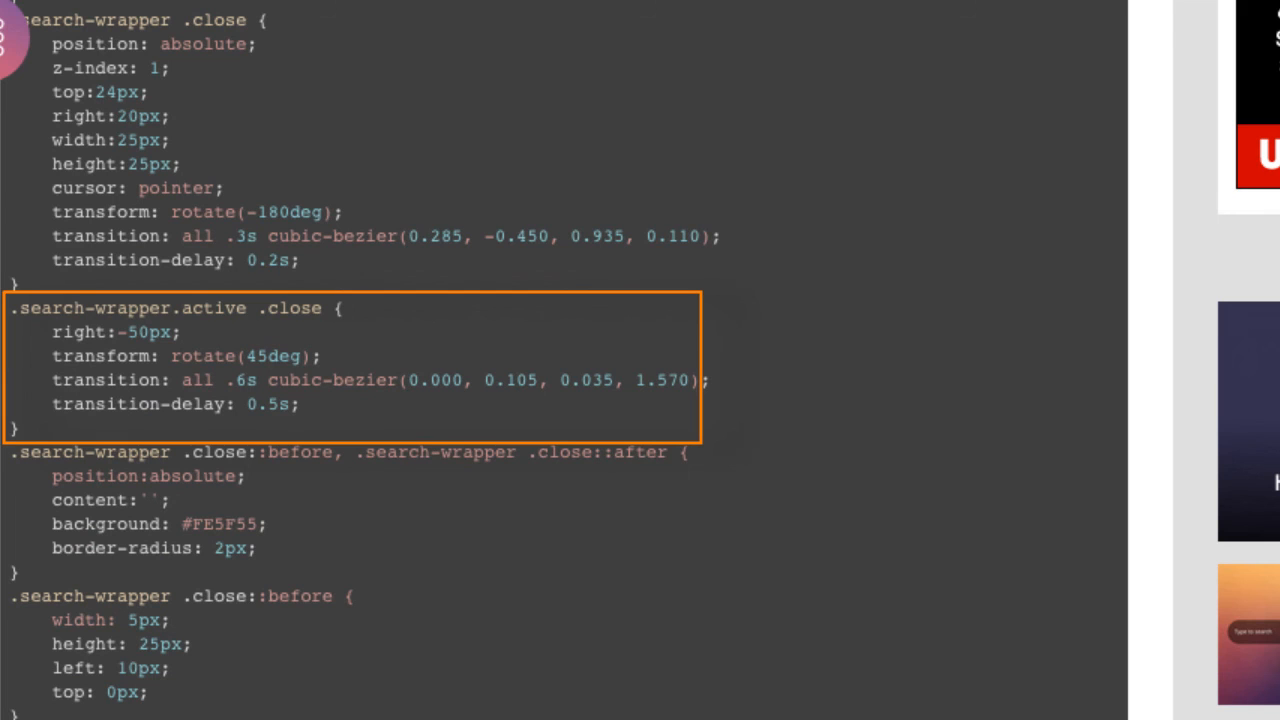
mouse_move(1227, 485)
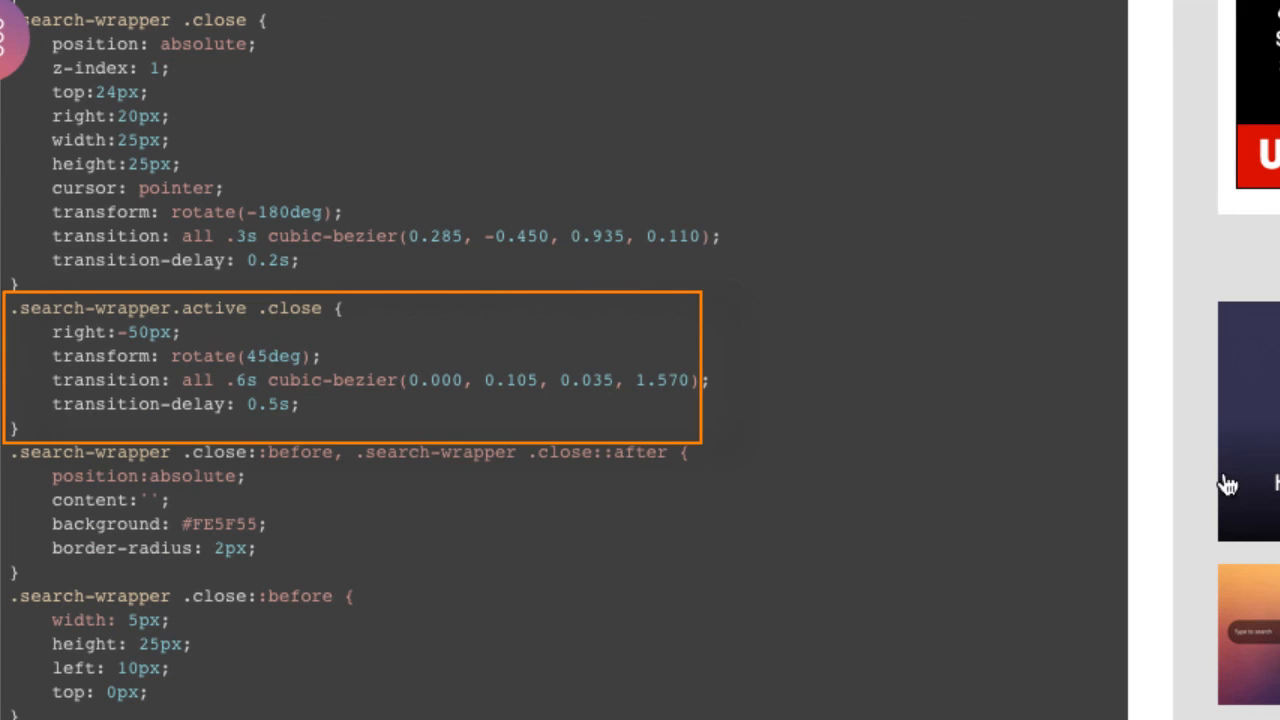
scroll("down", 3)
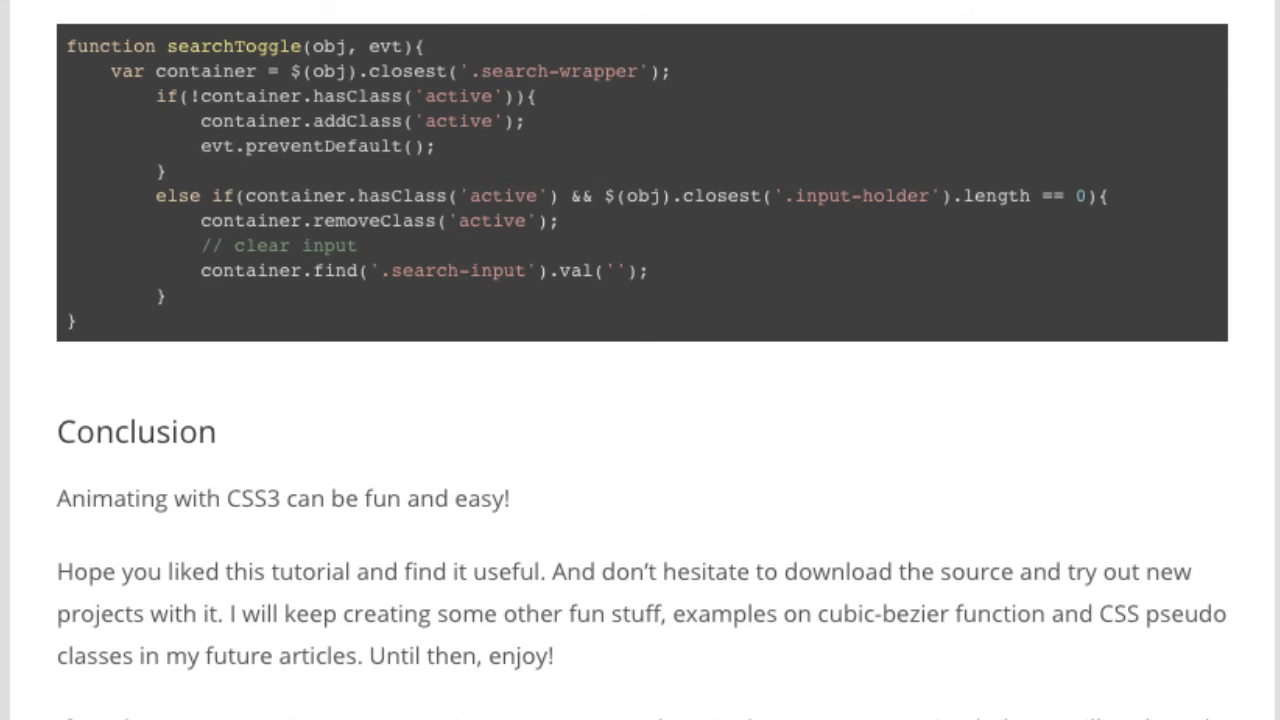
Reach the article's end, then switch to the 'articles - icanbecreative' tab.
scroll("down", 3)
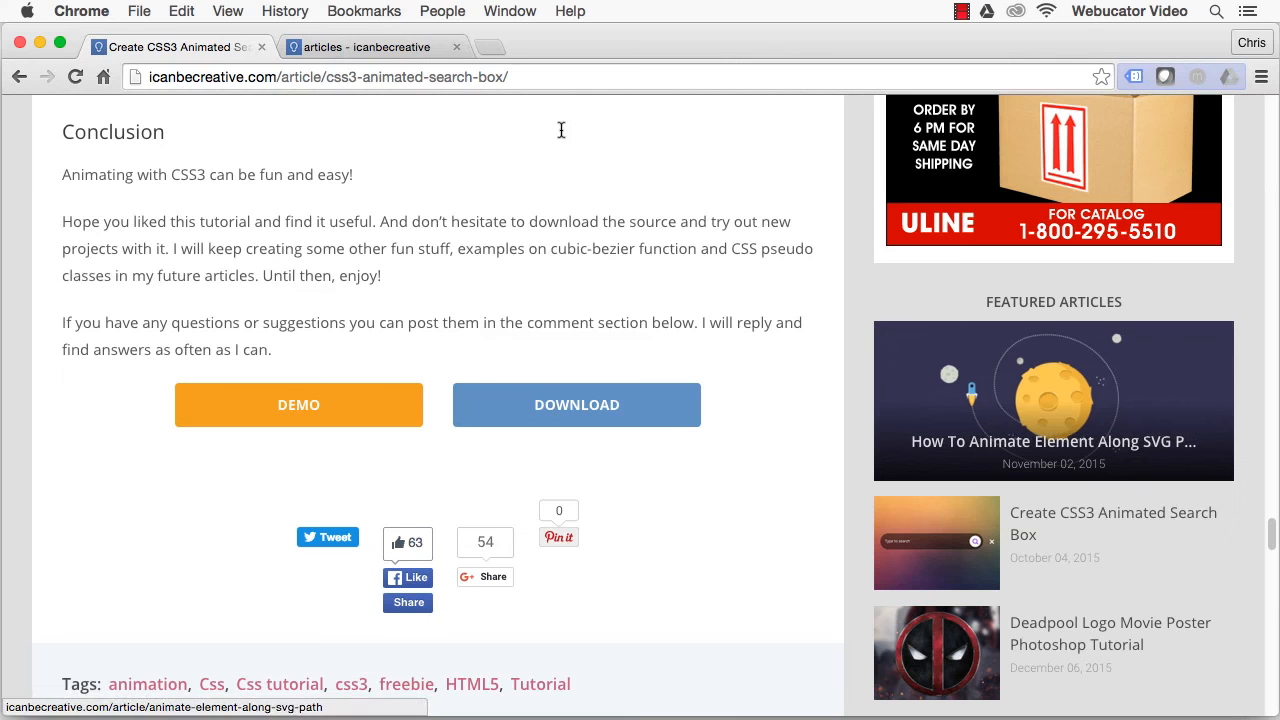
left_click(370, 47)
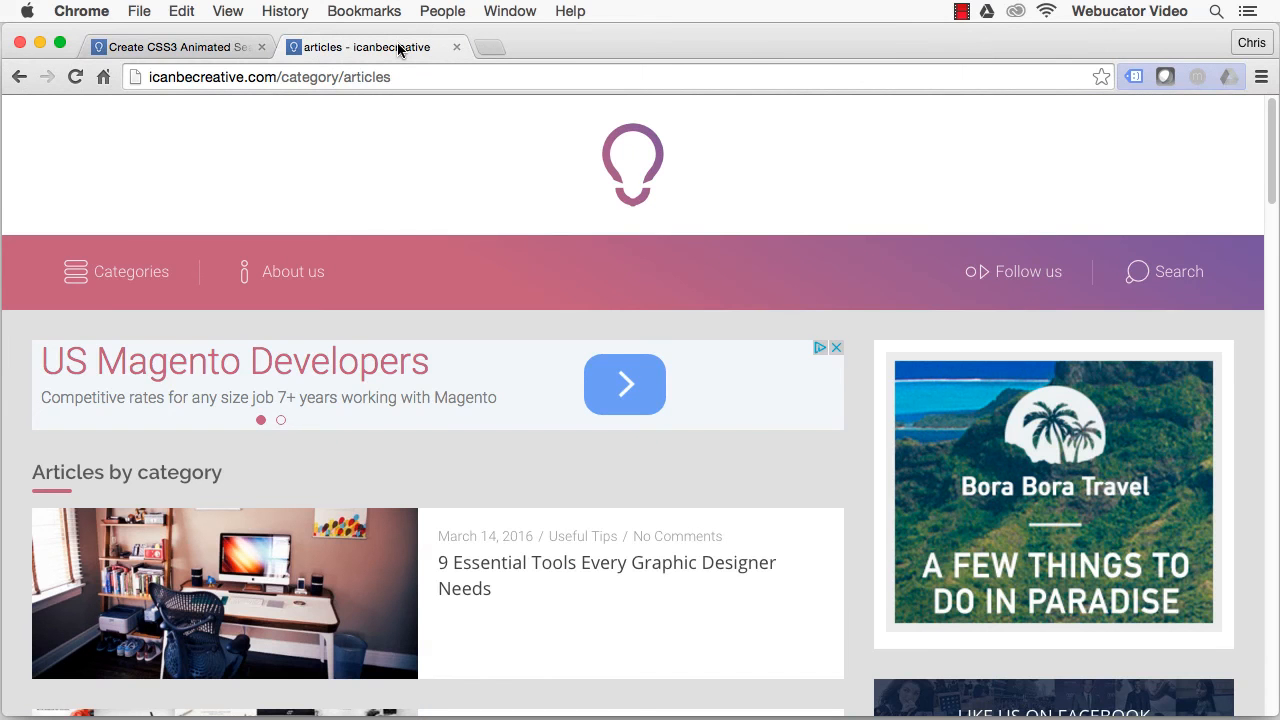